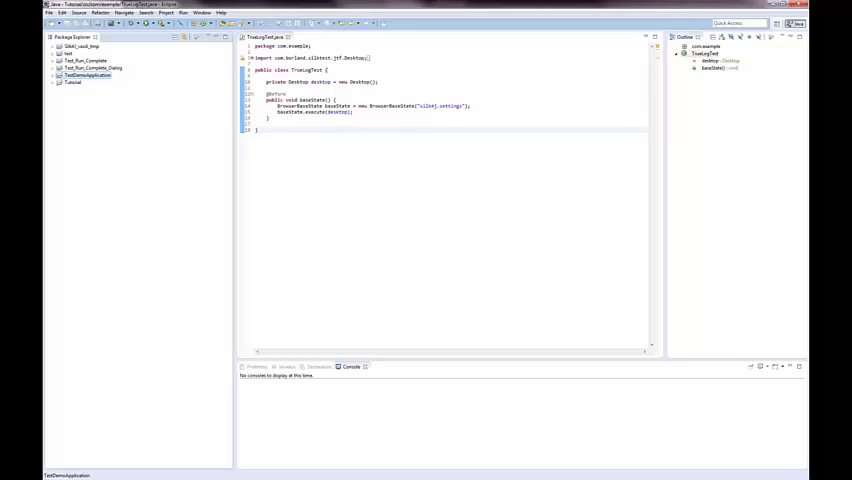
# - Launch the Silk4J Test Class wizard for TestDemoApplication through New > Other
pyautogui.click(72, 82)
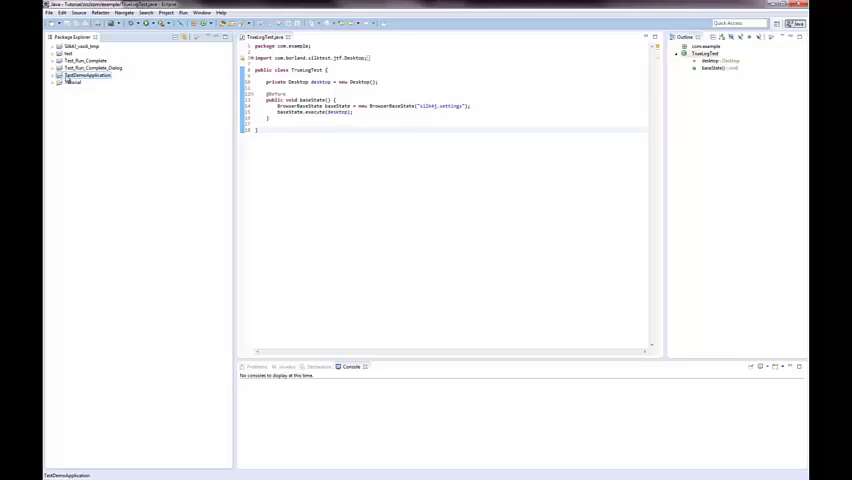
pyautogui.rightClick(86, 74)
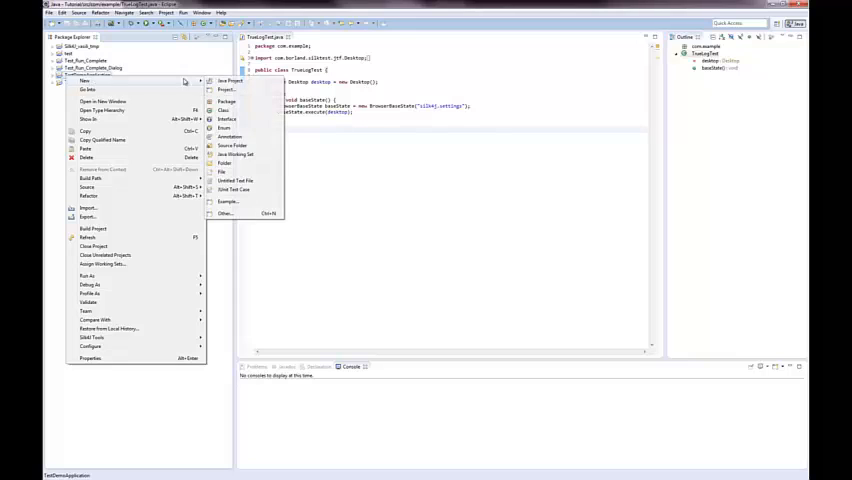
pyautogui.click(227, 213)
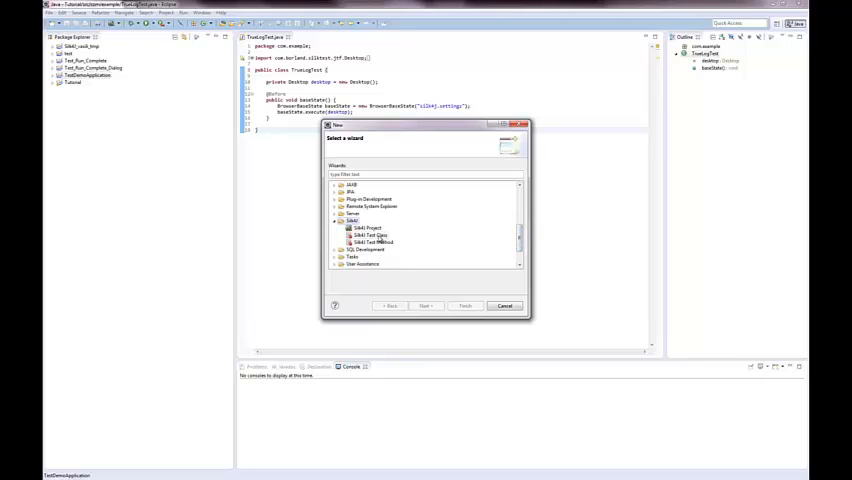
pyautogui.click(369, 235)
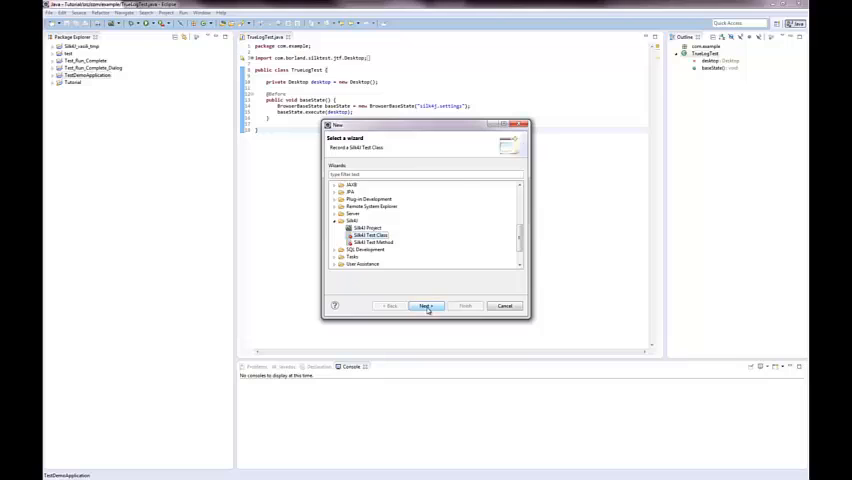
pyautogui.click(425, 306)
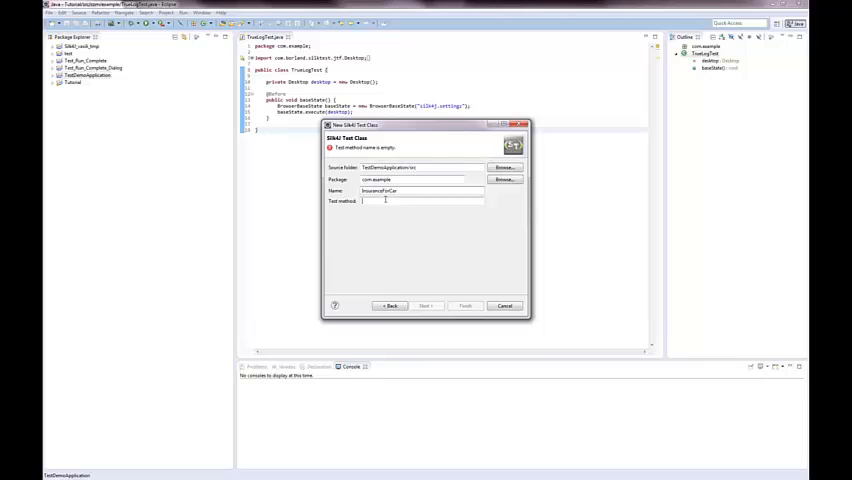
# - Enter autoQuote as the test method and finish the wizard to begin recording
pyautogui.write('autoQuote')
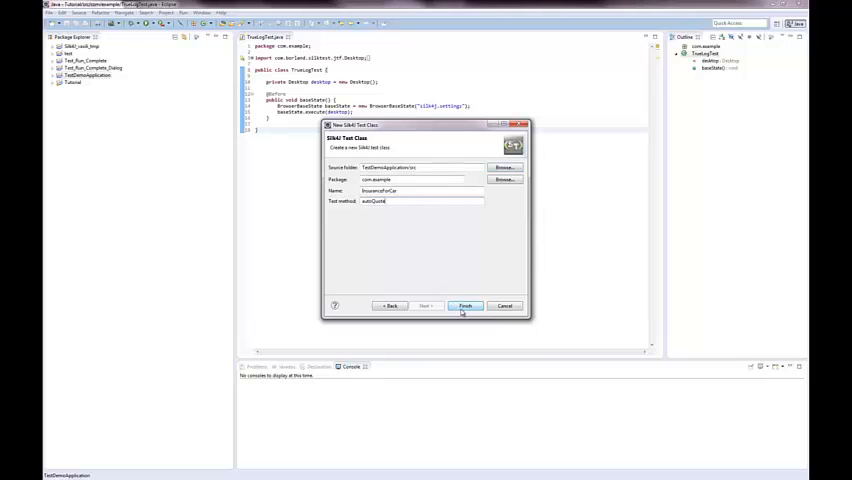
pyautogui.click(464, 306)
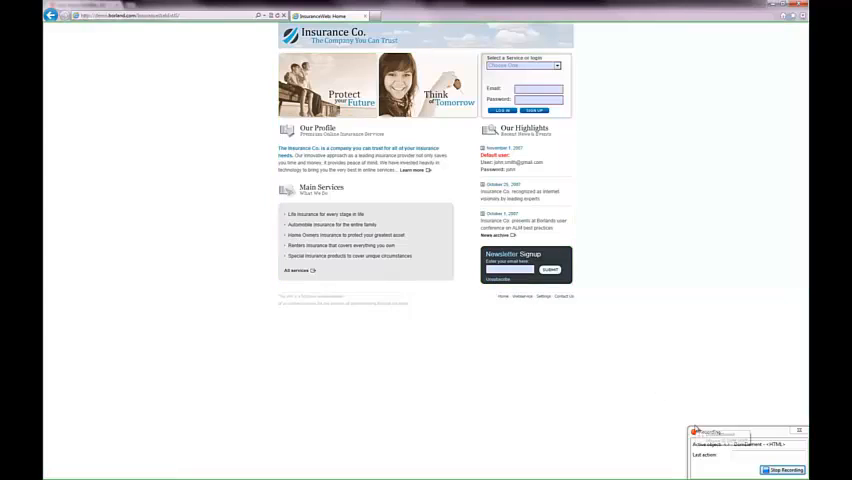
# - Choose the Auto Quote service and begin filling in the zip code field
pyautogui.click(525, 66)
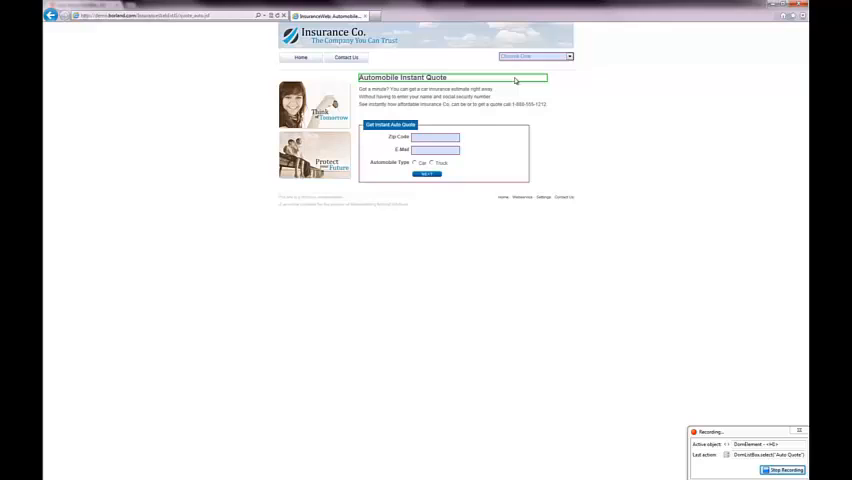
pyautogui.click(435, 137)
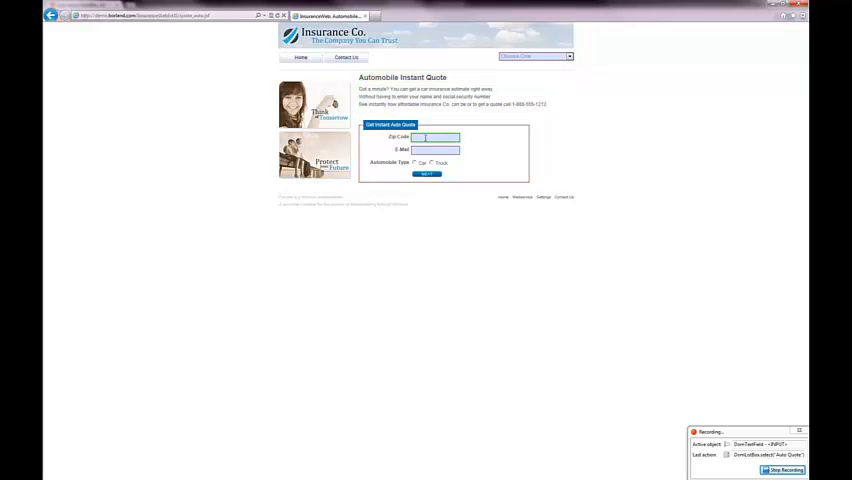
pyautogui.click(435, 149)
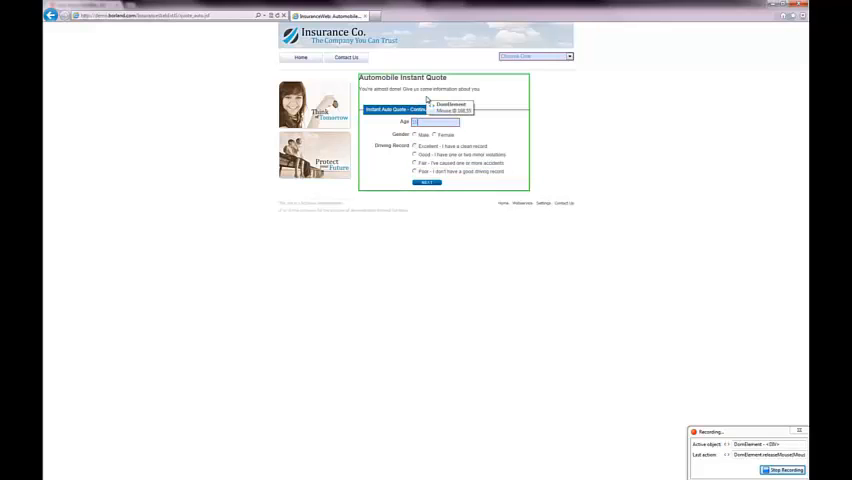
# - Select Female gender and an Excellent driving record, then submit the page
pyautogui.click(433, 135)
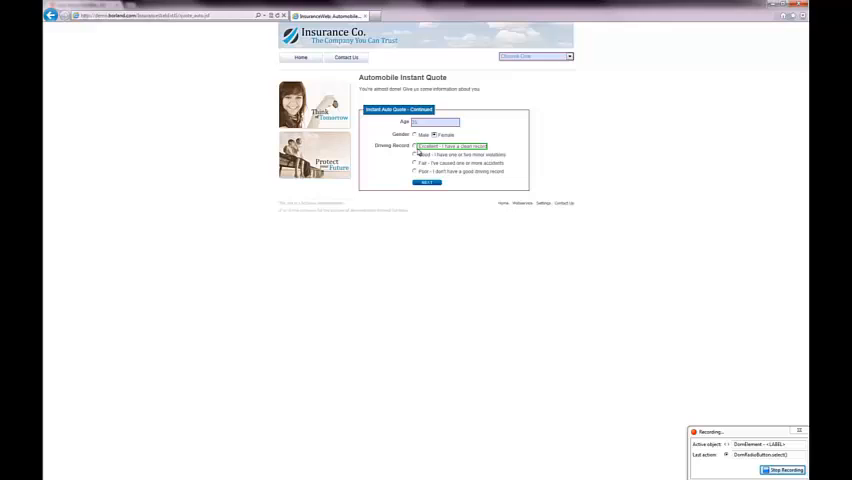
pyautogui.click(426, 182)
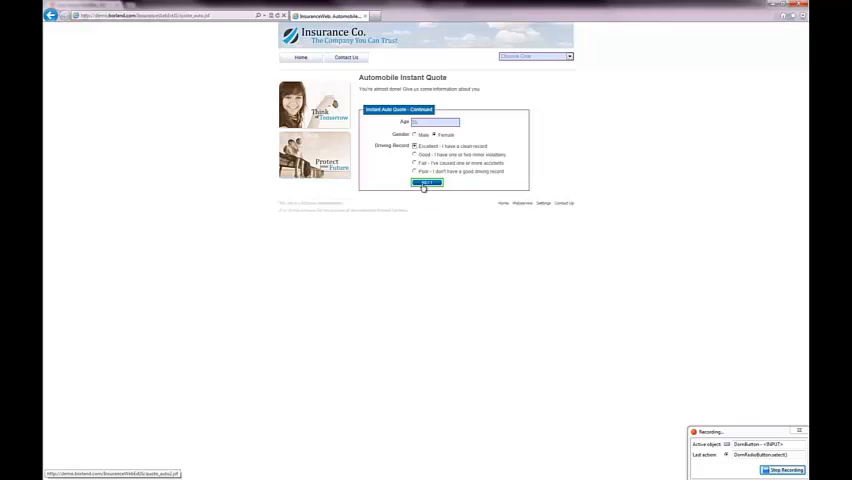
pyautogui.click(427, 183)
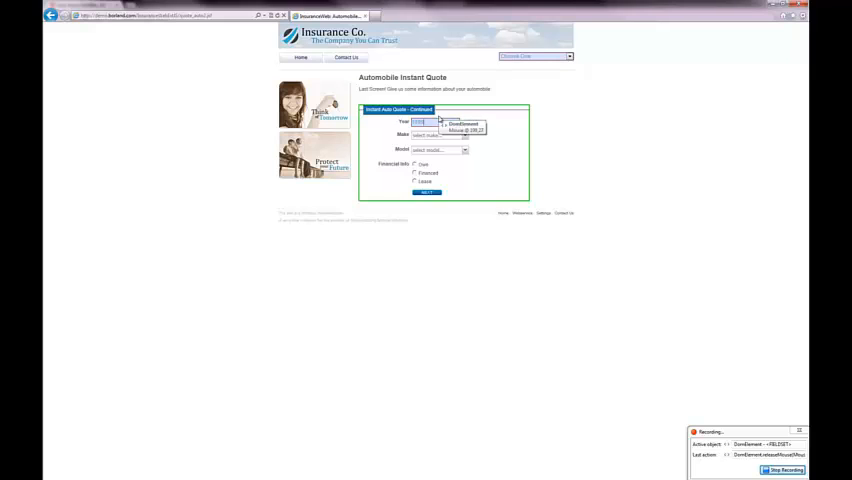
# - Quote an owned Cadillac Eldorado at USD 850.00 yearly, then return home
pyautogui.click(463, 135)
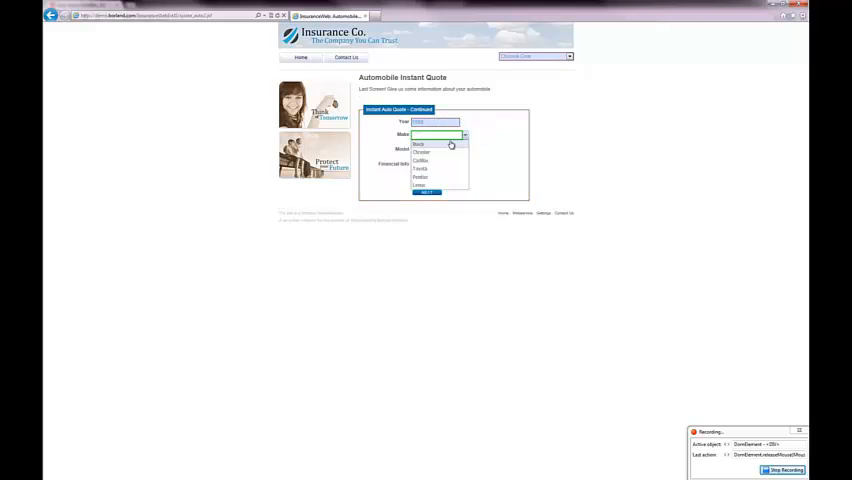
pyautogui.click(435, 143)
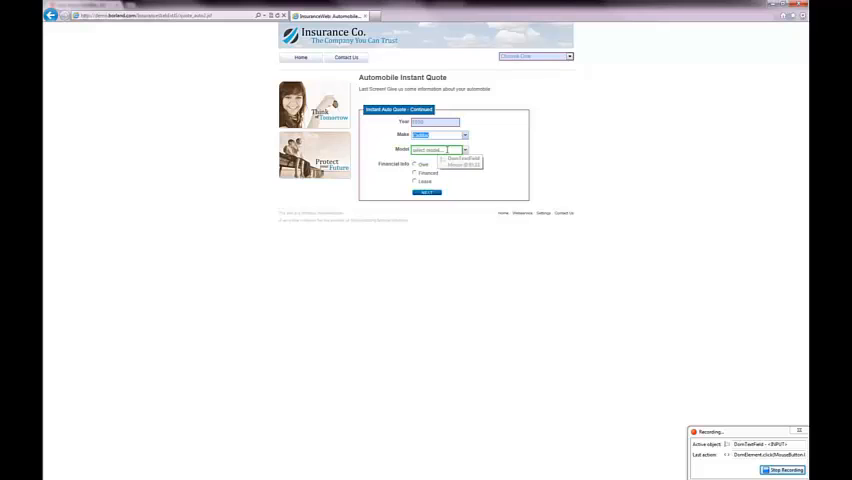
pyautogui.click(463, 149)
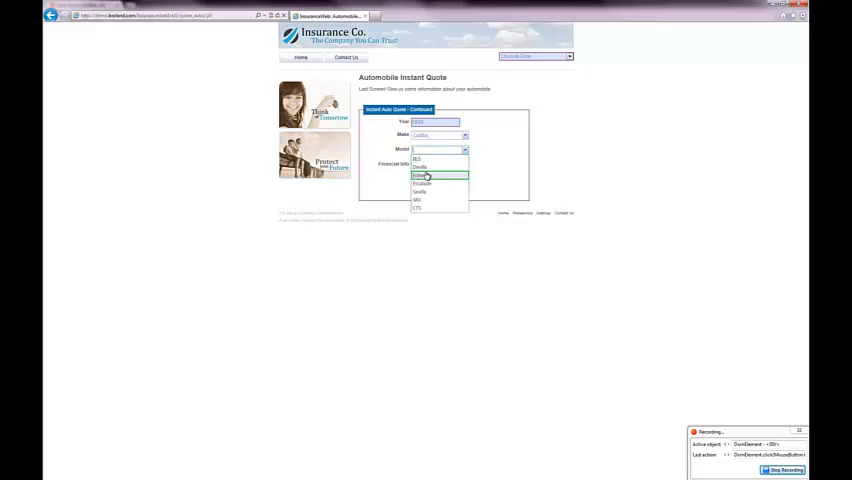
pyautogui.click(420, 176)
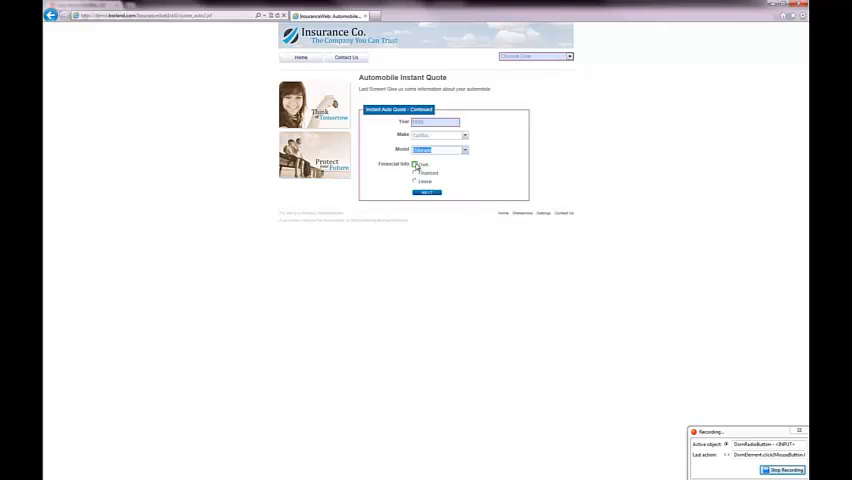
pyautogui.click(415, 164)
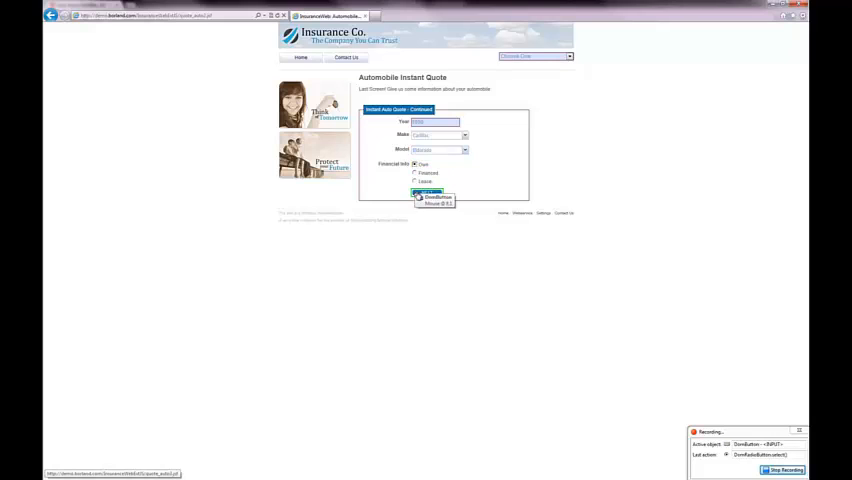
pyautogui.click(428, 193)
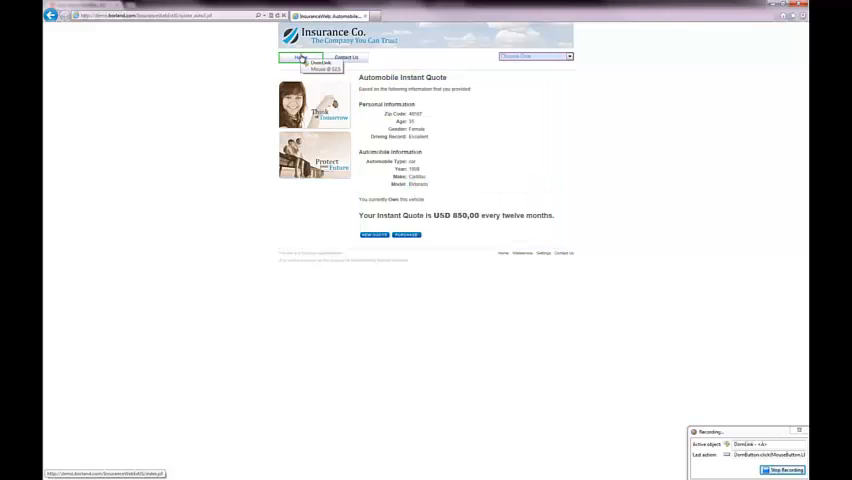
pyautogui.click(300, 58)
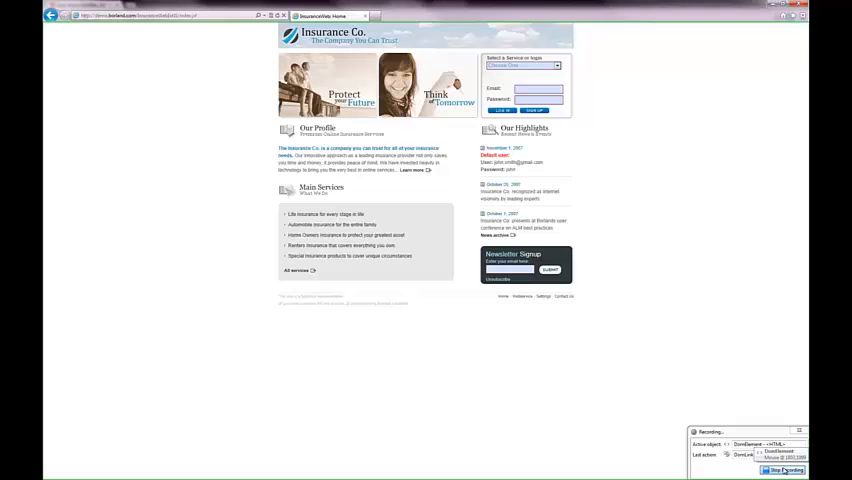